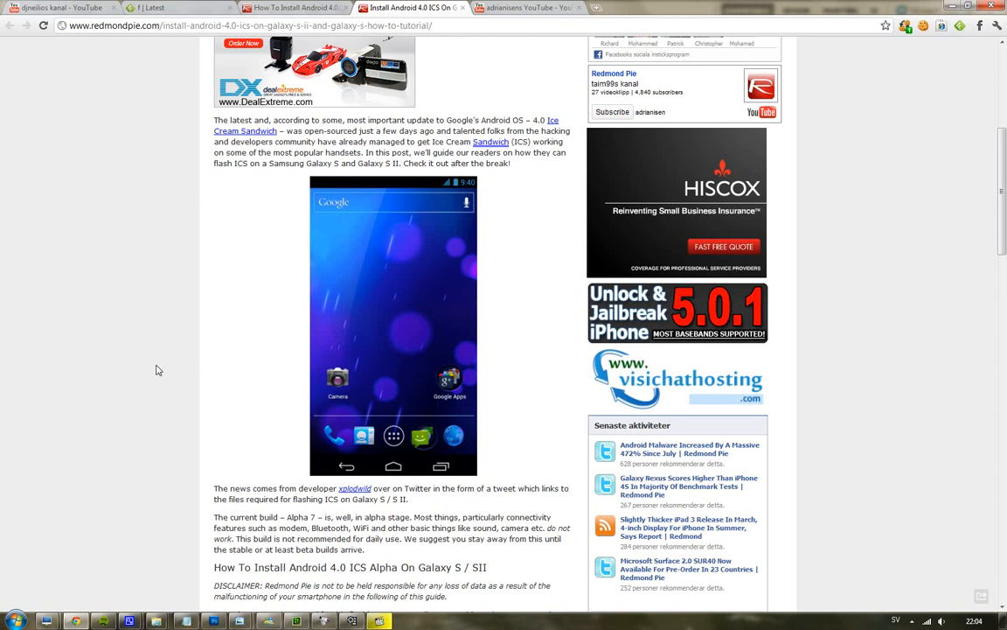
pyautogui.scroll(-3)
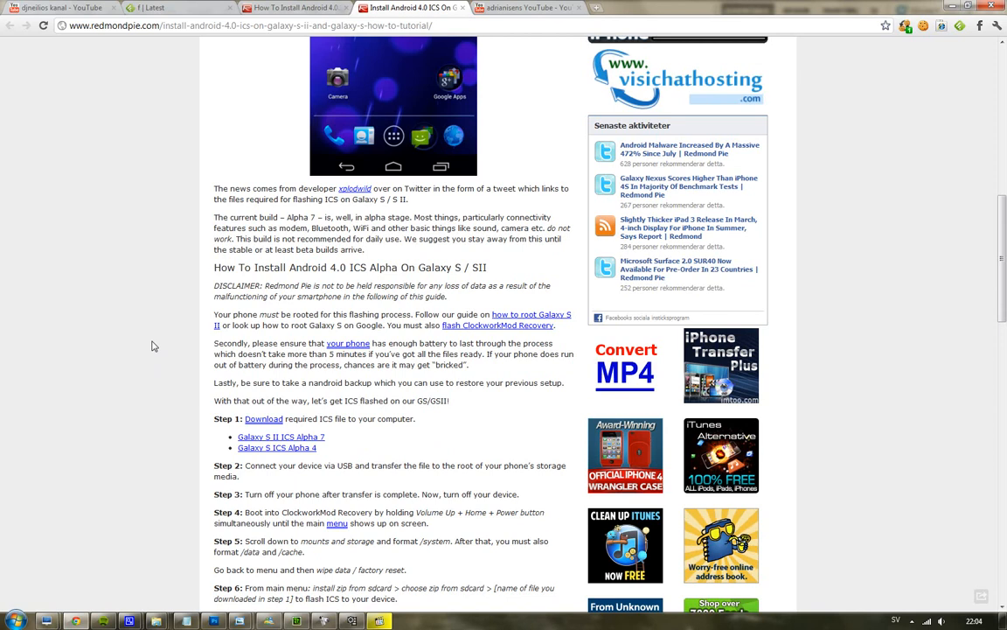
pyautogui.scroll(3)
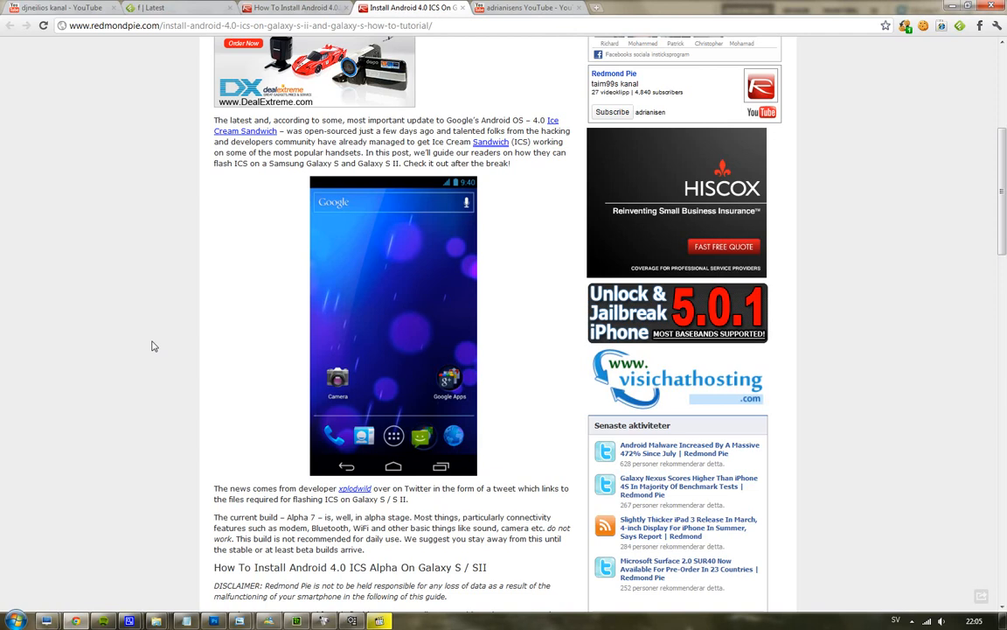
pyautogui.scroll(-3)
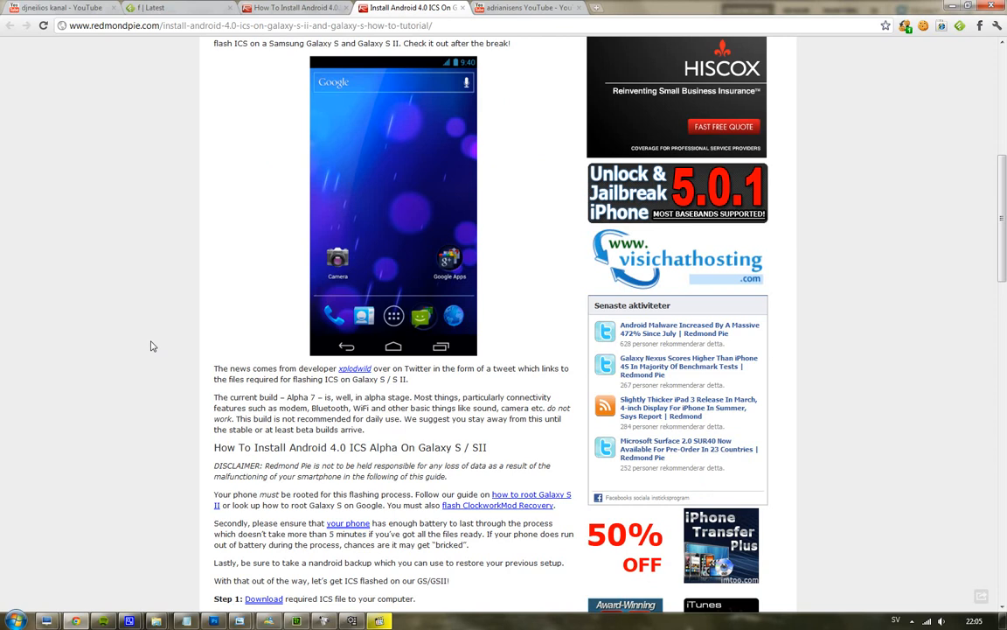
pyautogui.scroll(3)
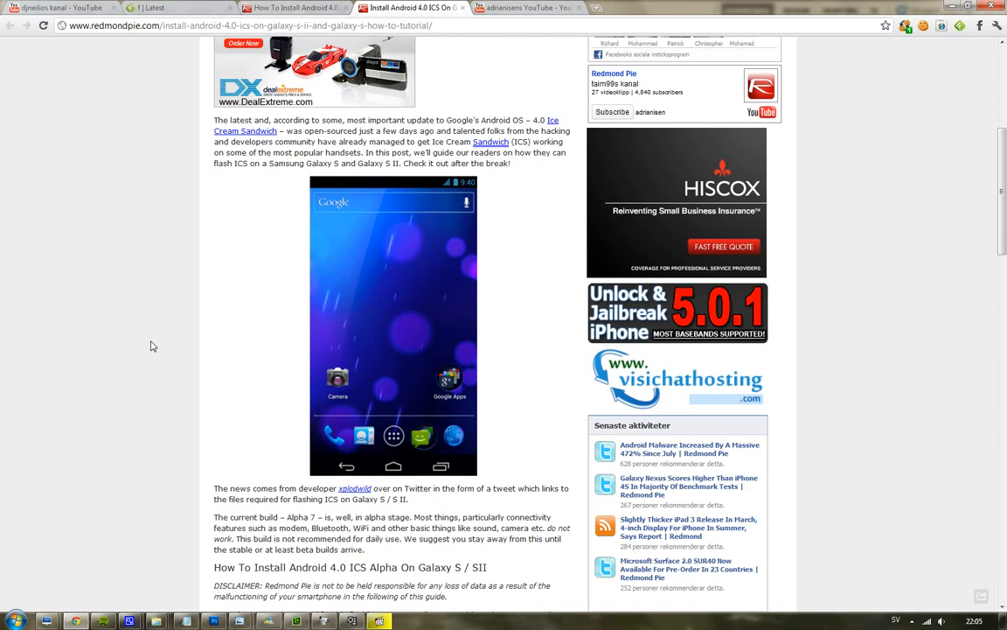
pyautogui.moveTo(163, 354)
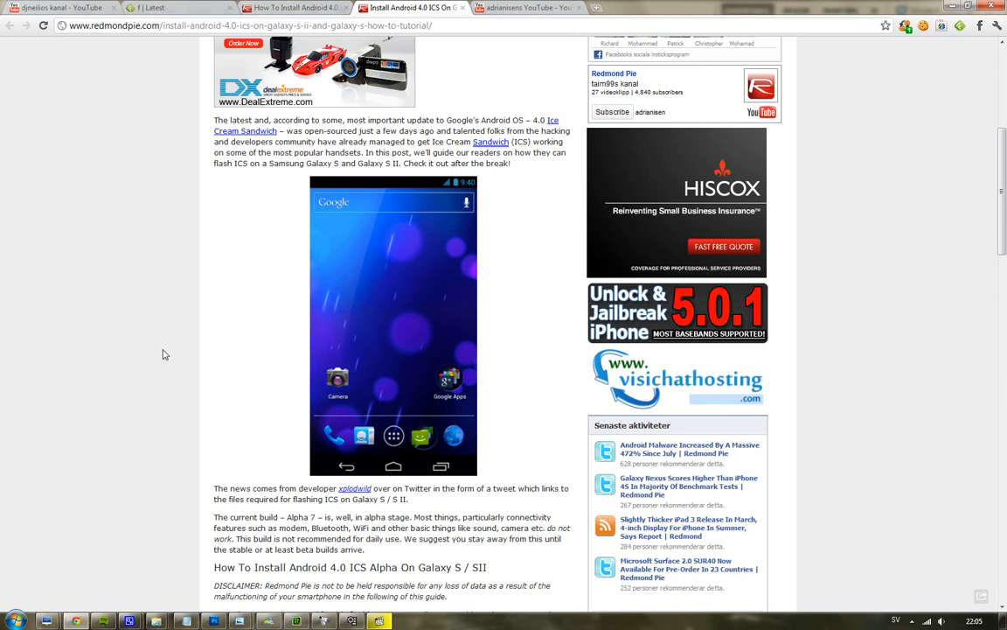
pyautogui.scroll(-3)
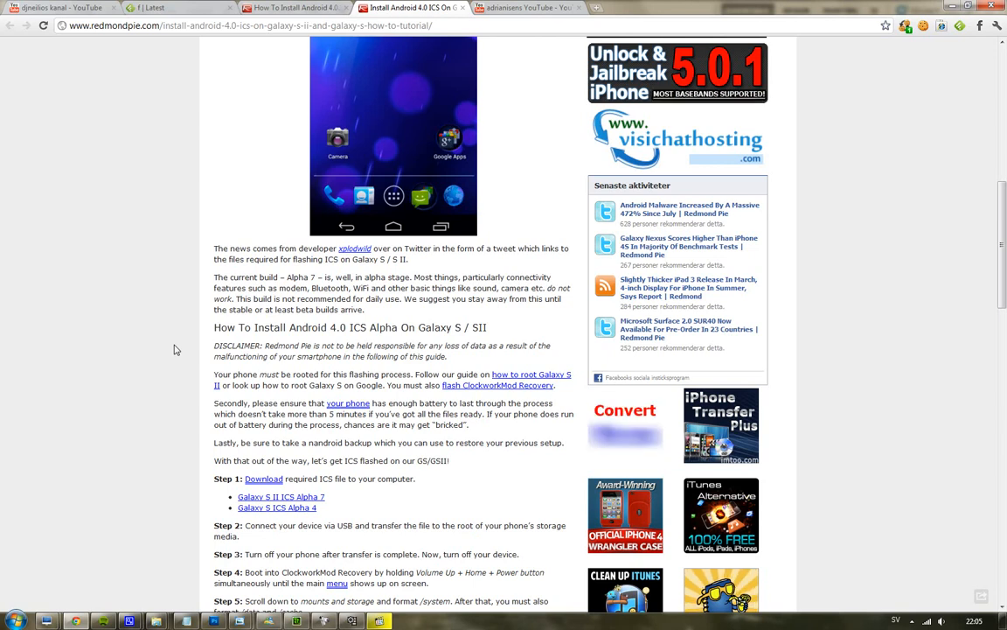
pyautogui.scroll(-3)
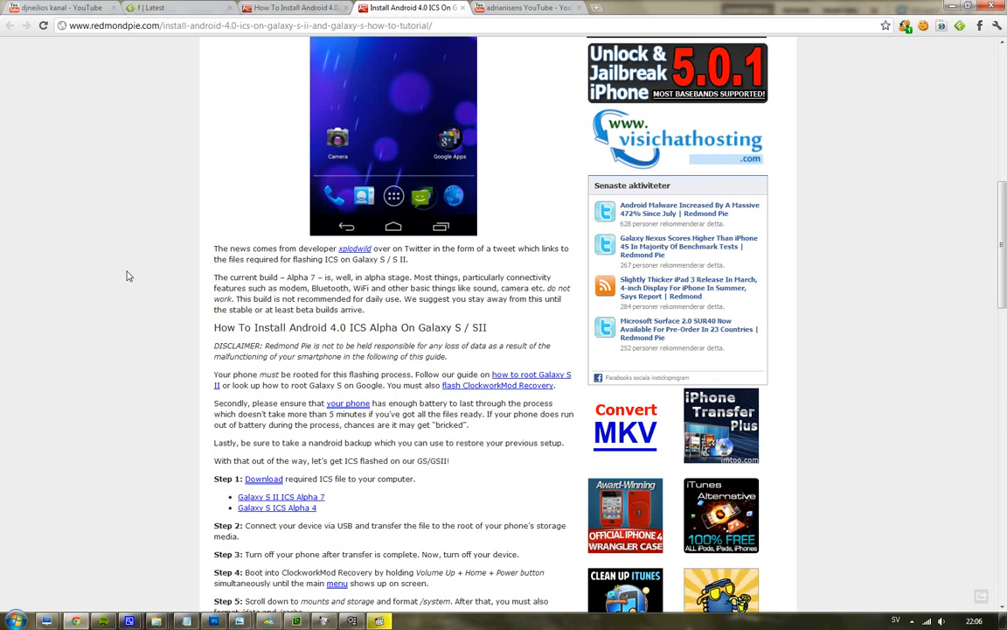
pyautogui.scroll(3)
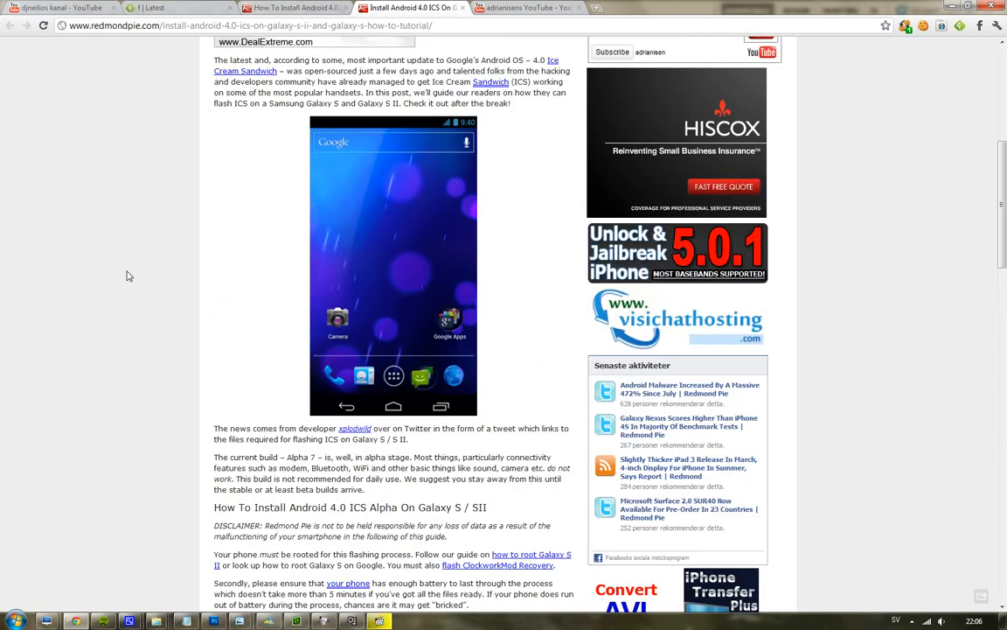